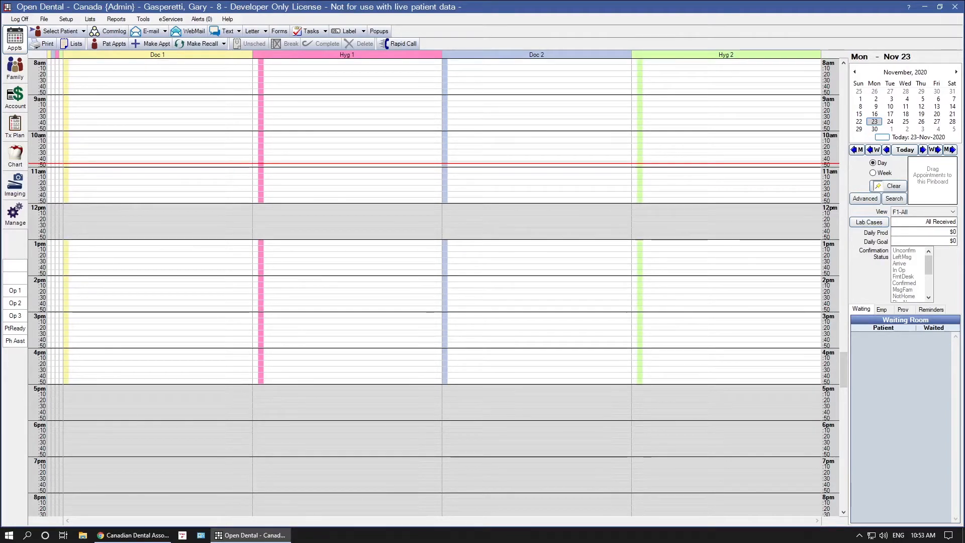
pyautogui.moveTo(383, 254)
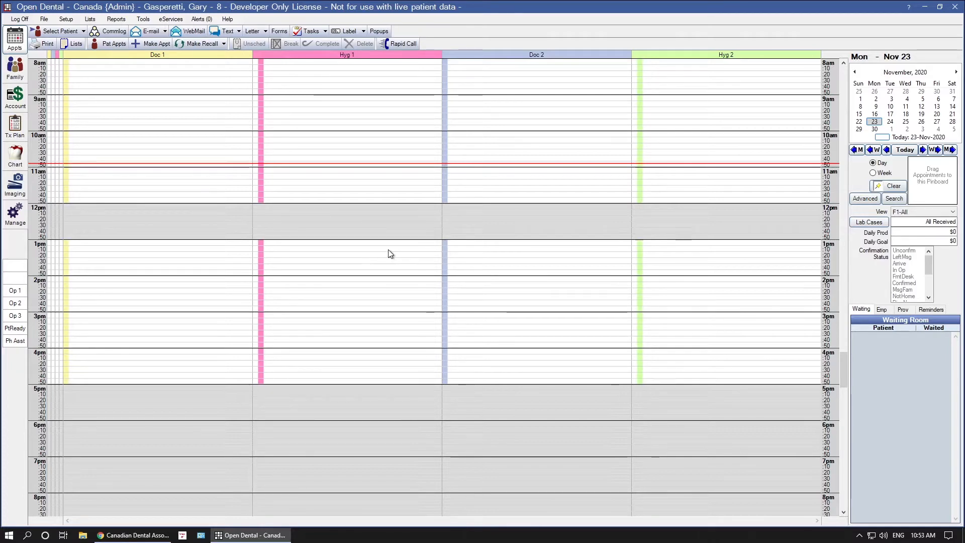
pyautogui.moveTo(388, 256)
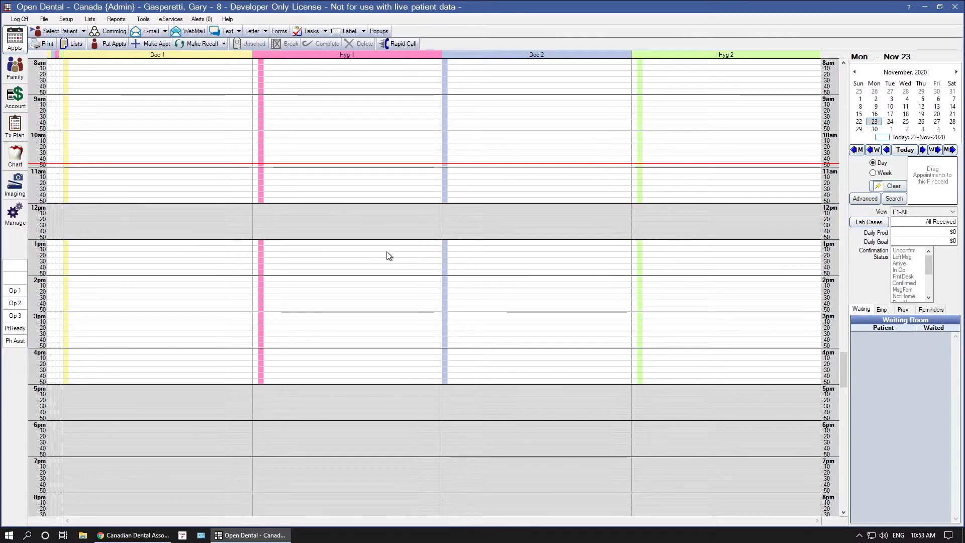
pyautogui.moveTo(305, 196)
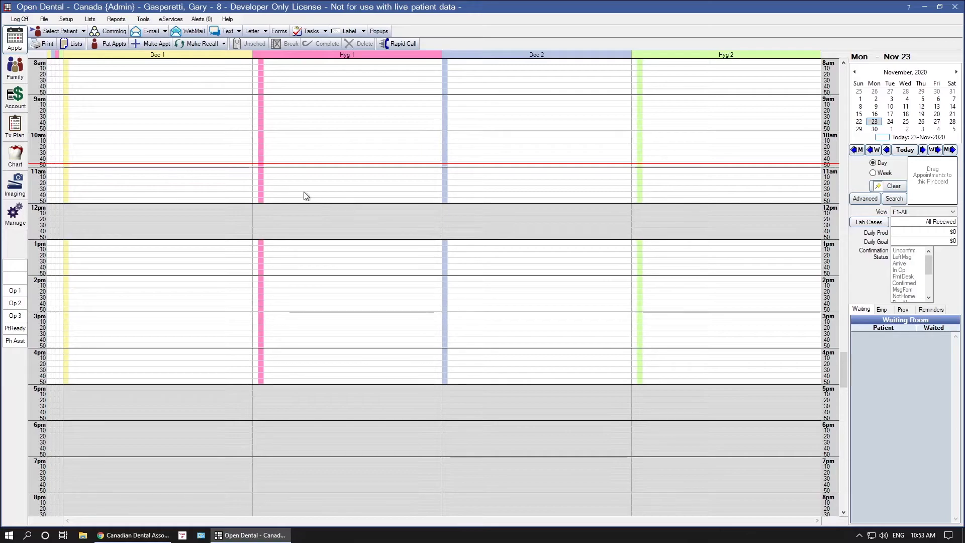
# Filter the Procedure Codes list by description 'sca' to show the scaling codes.
pyautogui.click(89, 19)
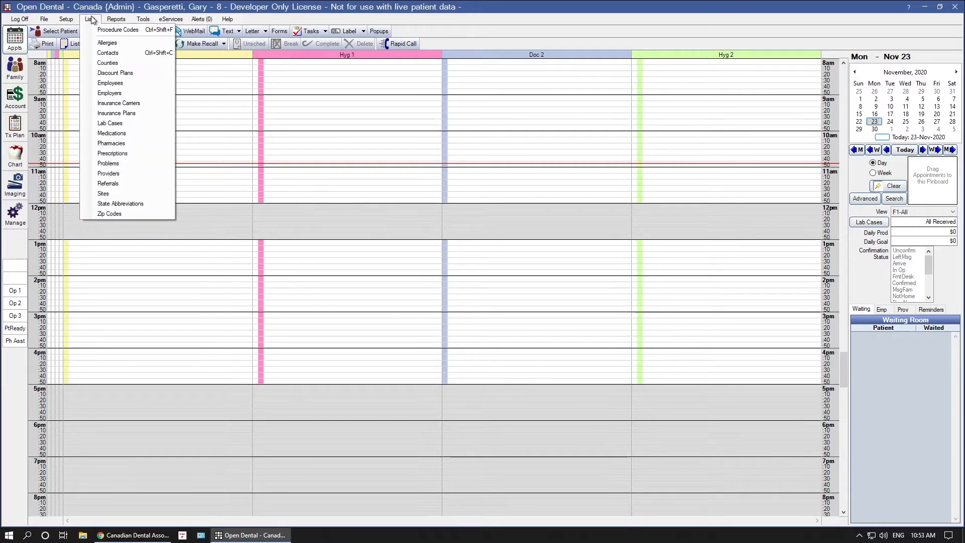
pyautogui.click(118, 29)
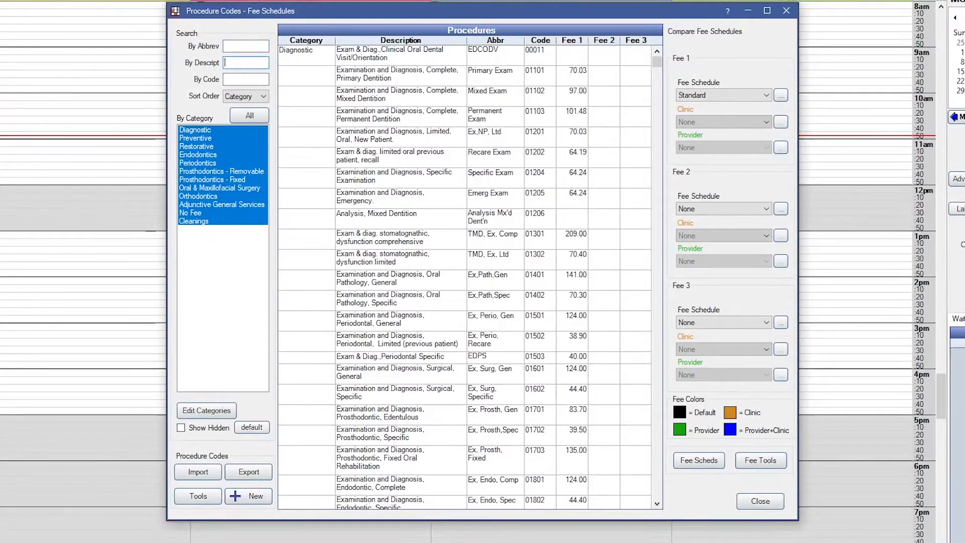
pyautogui.moveTo(56, 467)
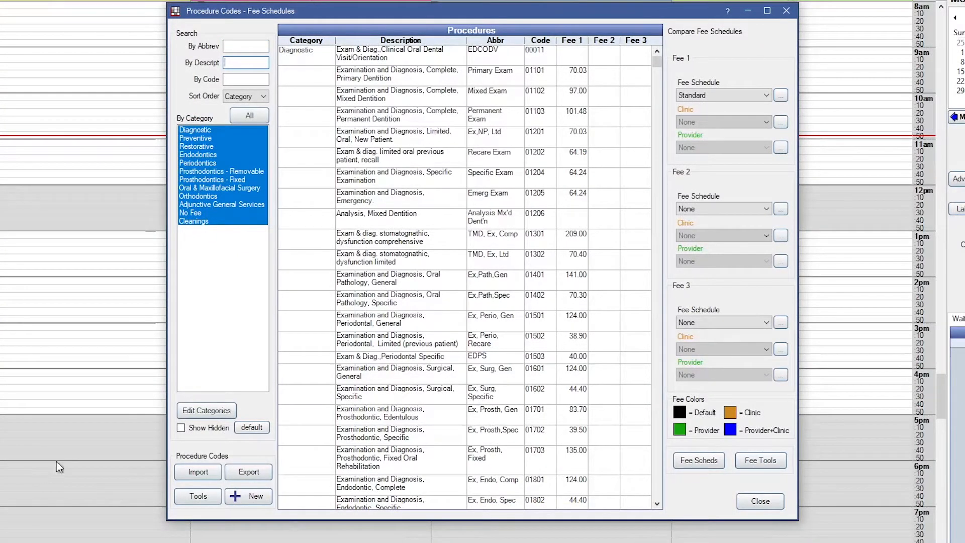
pyautogui.write('s')
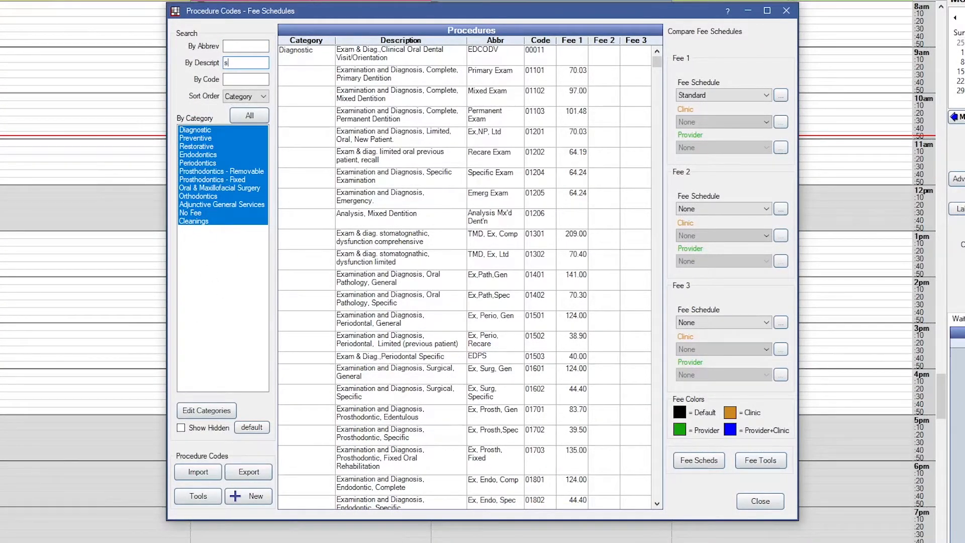
pyautogui.write('cal')
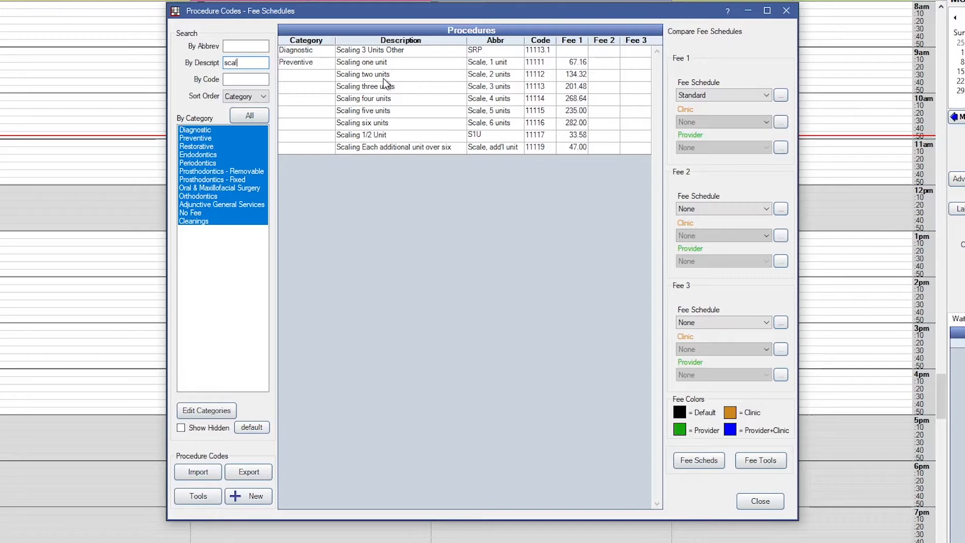
# Review Scaling two units (11112) and Scaling three units (11113) at 2 and 3 time units.
pyautogui.click(363, 73)
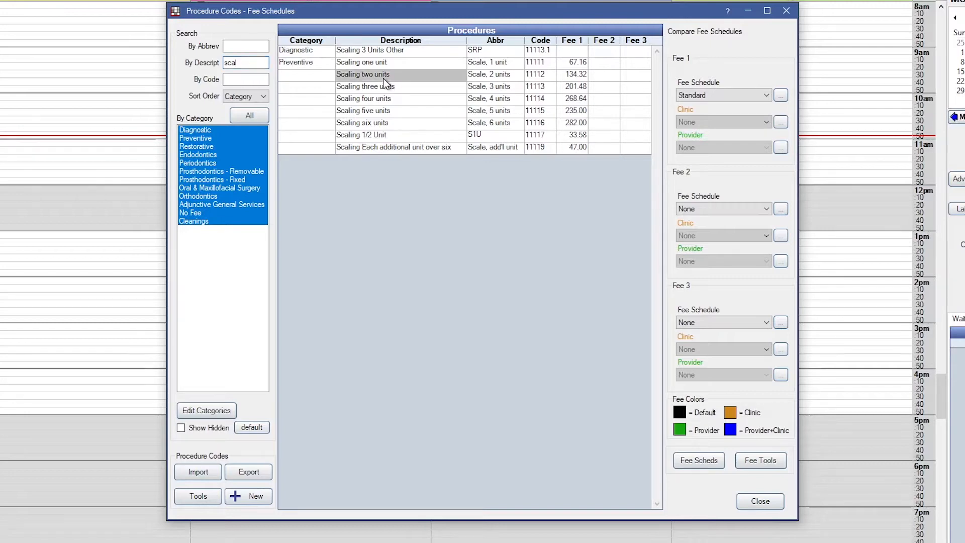
pyautogui.doubleClick(363, 73)
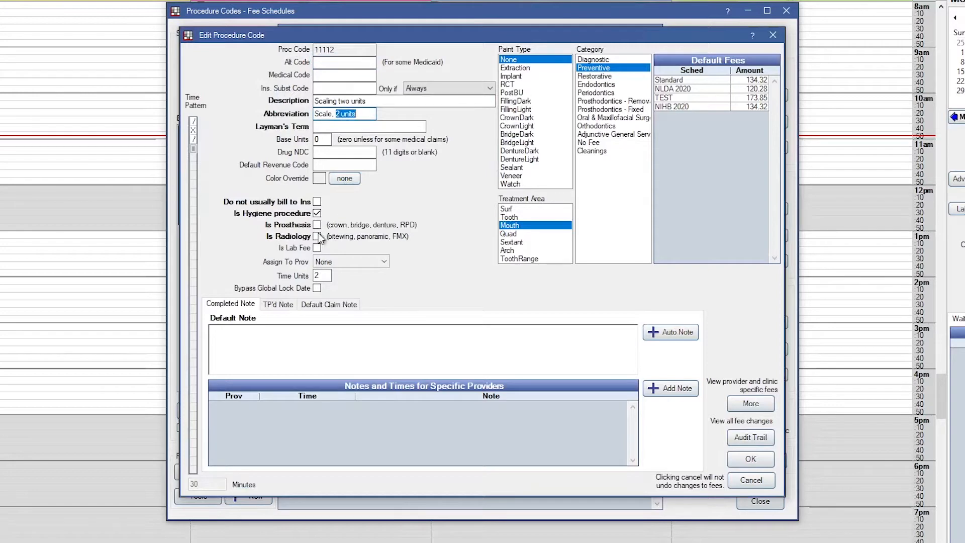
pyautogui.click(322, 275)
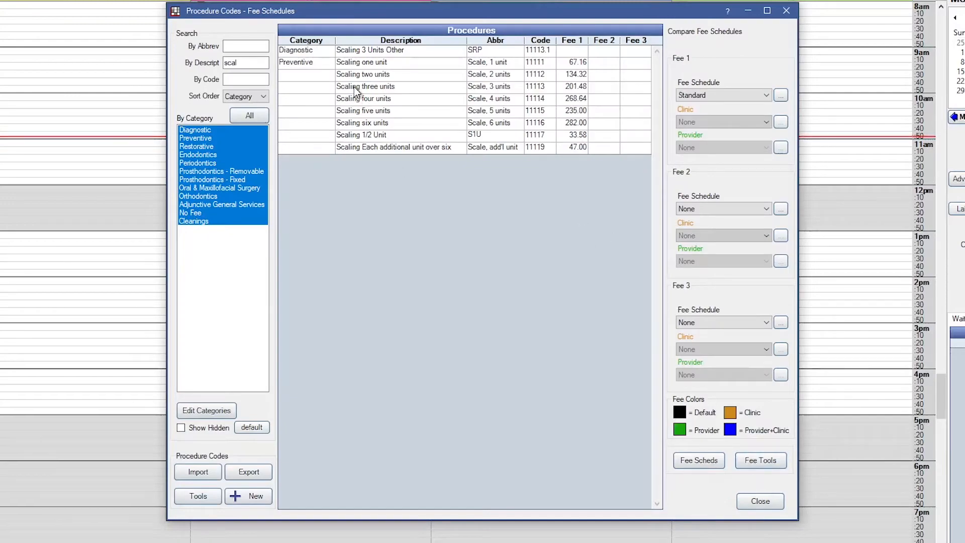
pyautogui.doubleClick(365, 87)
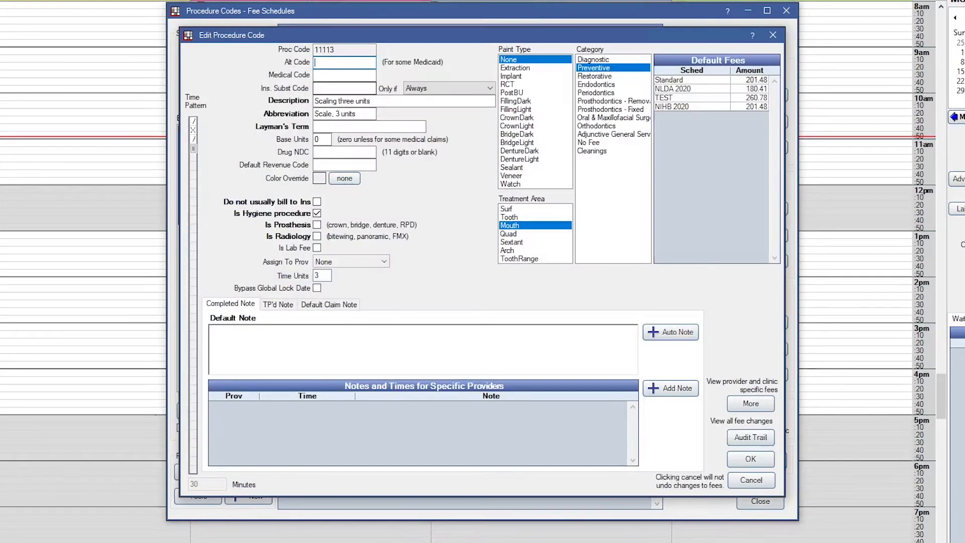
pyautogui.click(750, 481)
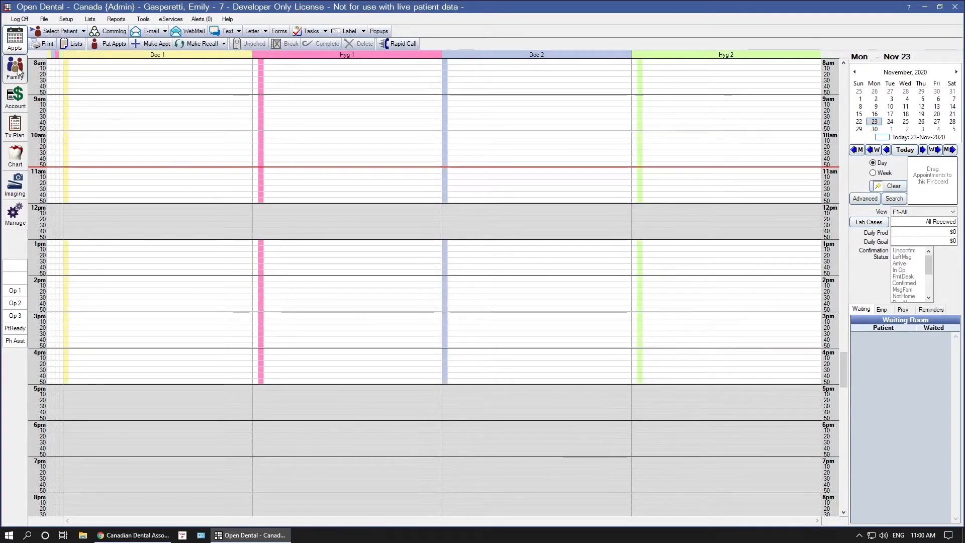
# Show the patient's Family module with the Autoben insurance plan and its coverage percentages.
pyautogui.click(15, 67)
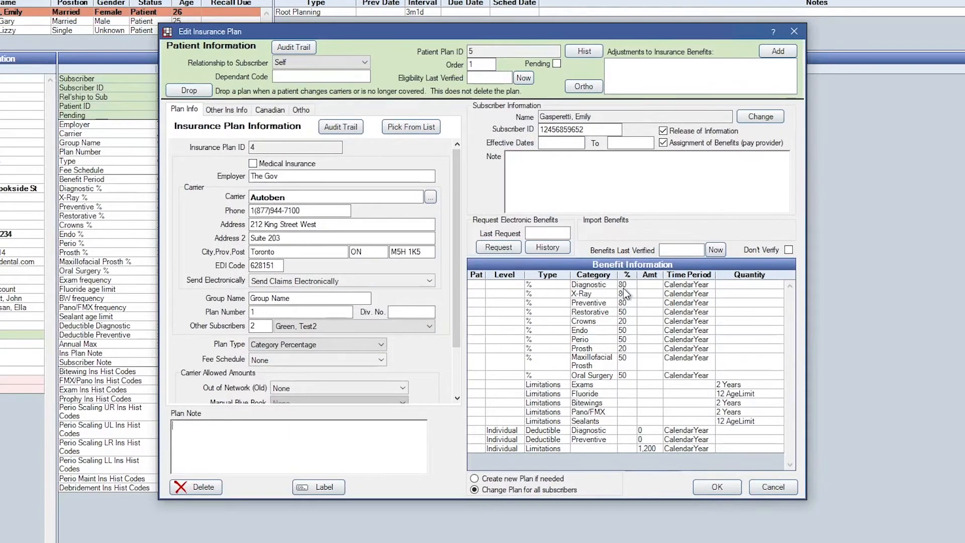
pyautogui.moveTo(540, 348)
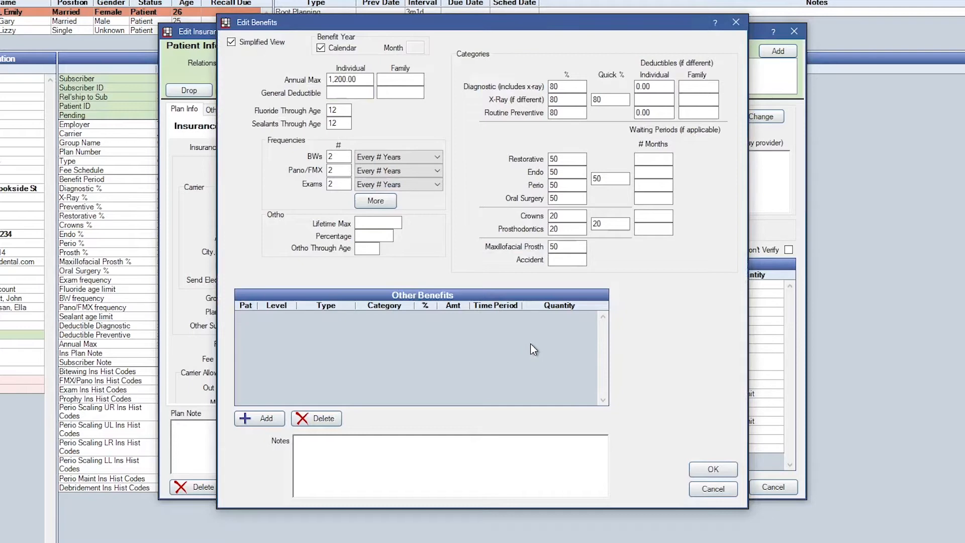
# Add a new plan benefit in the Preventive category as a CalendarYear limitation.
pyautogui.click(260, 418)
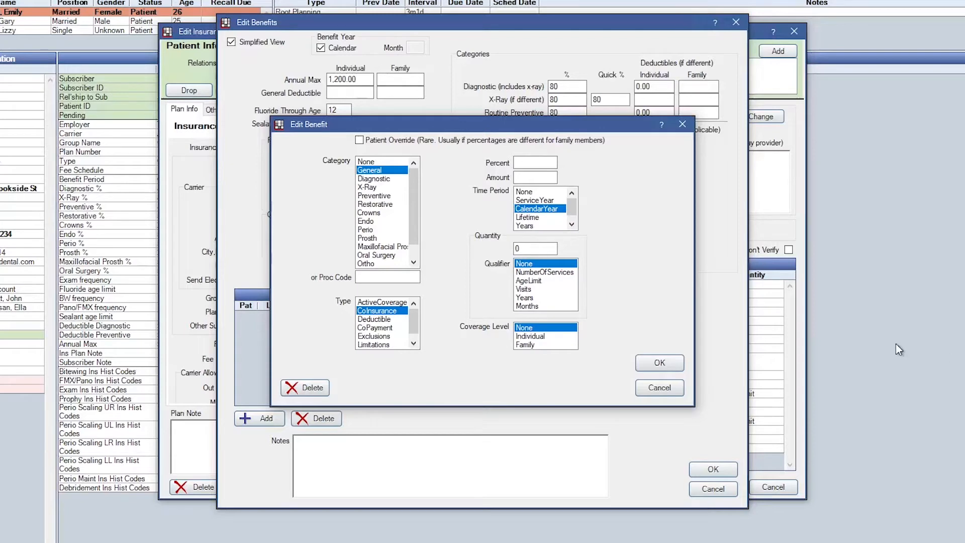
pyautogui.moveTo(382, 200)
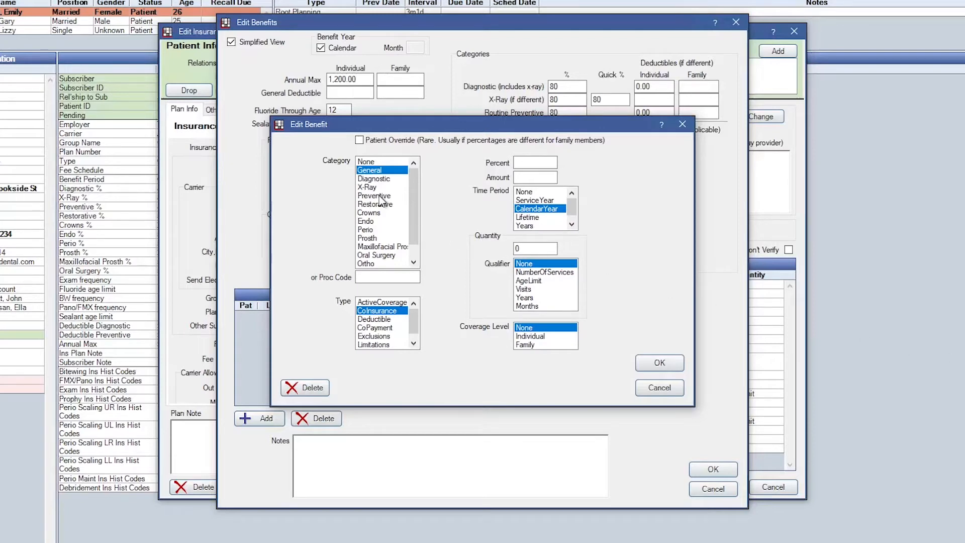
pyautogui.click(375, 196)
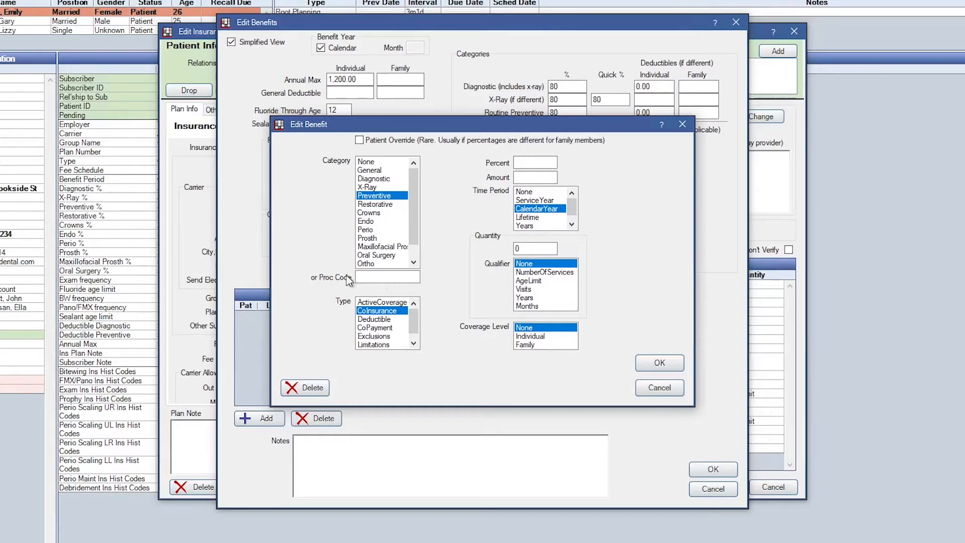
pyautogui.click(386, 277)
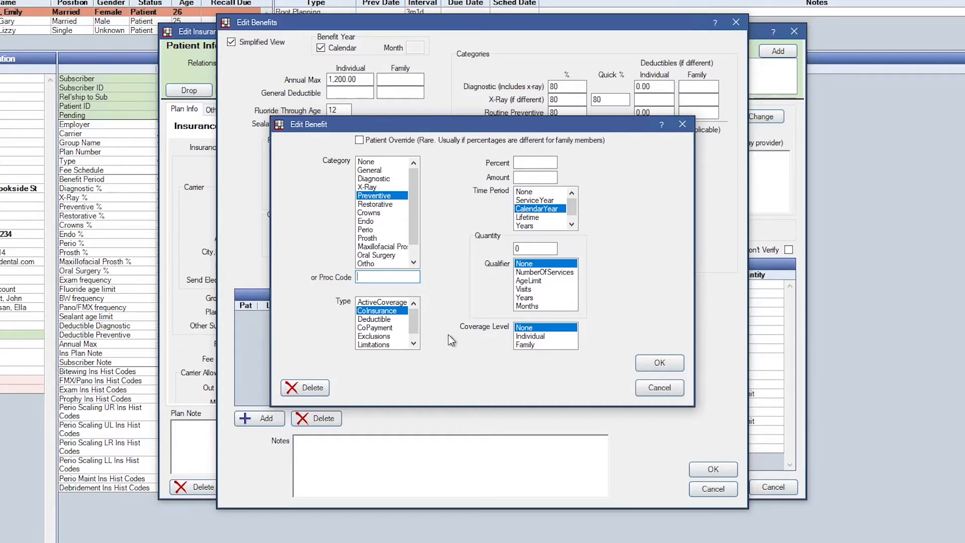
pyautogui.click(374, 344)
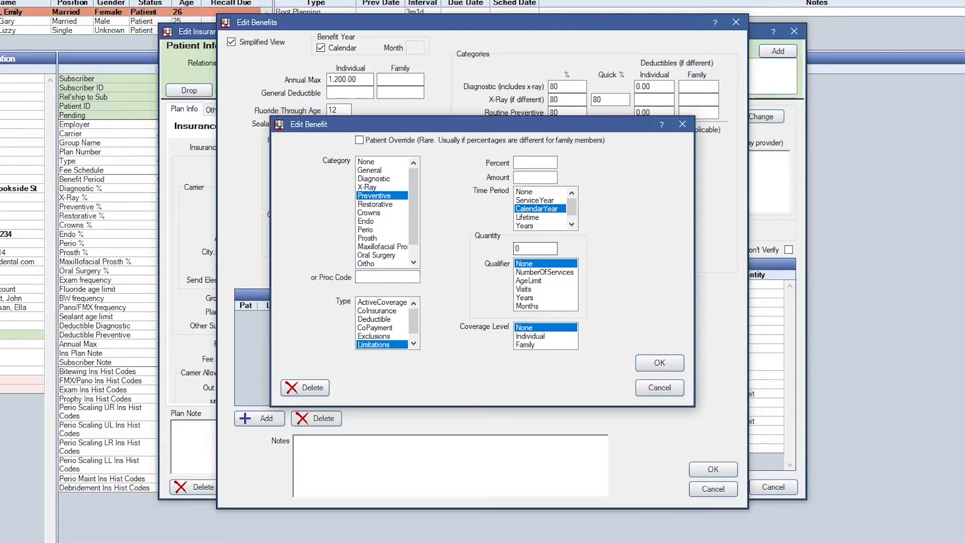
# Set the limitation to 7 services, Individual coverage, and confirm it.
pyautogui.click(534, 249)
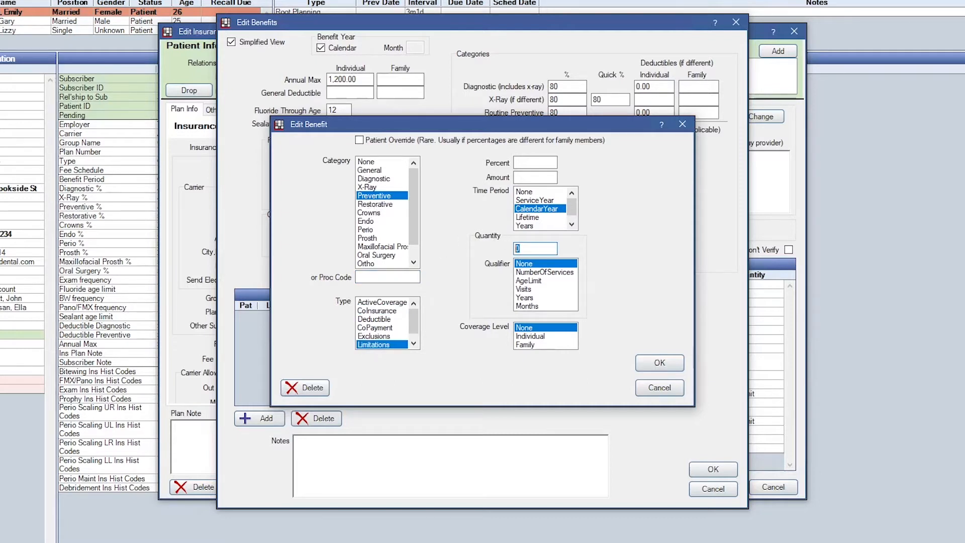
pyautogui.write('7')
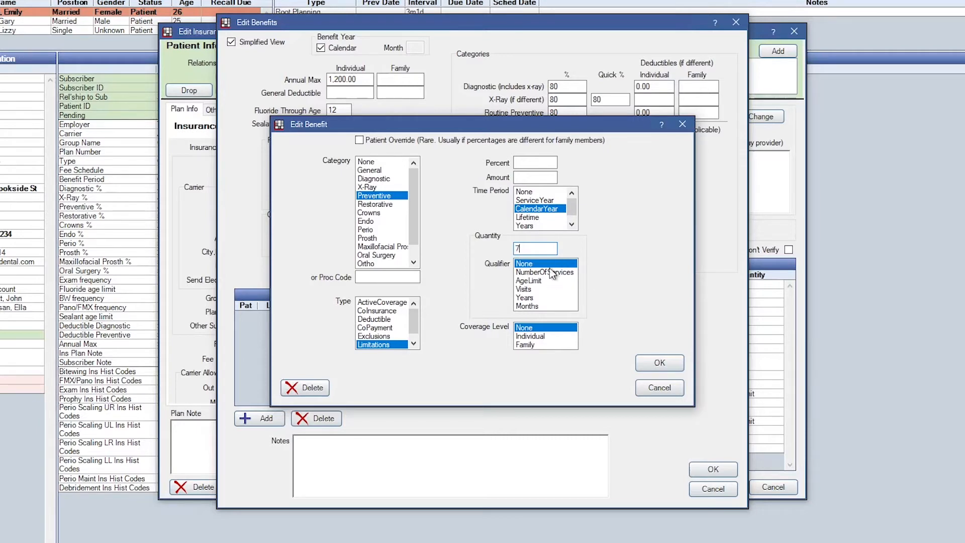
pyautogui.click(544, 273)
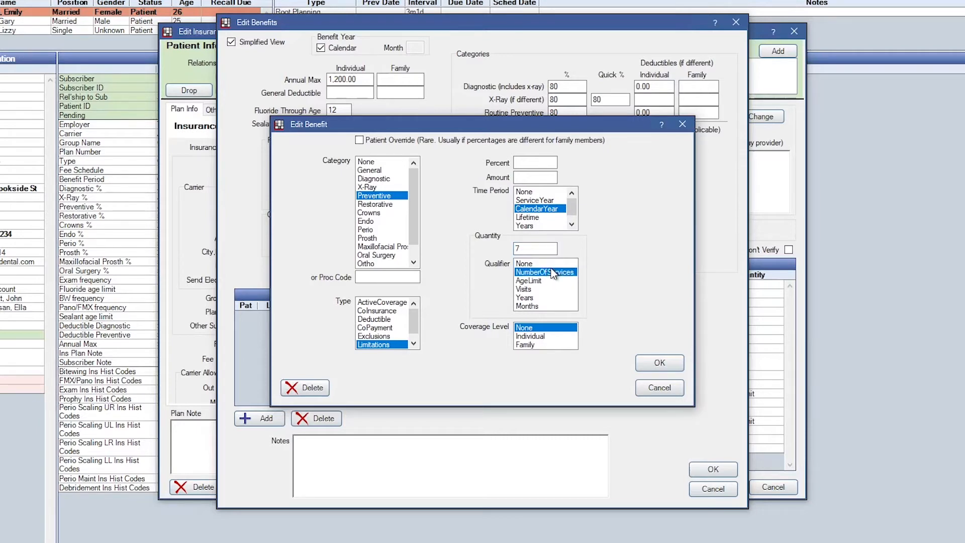
pyautogui.click(531, 336)
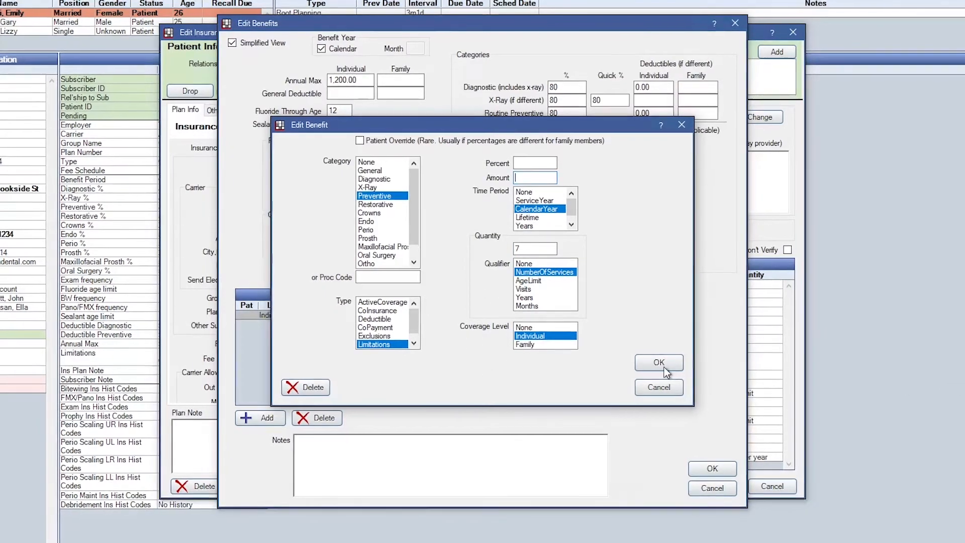
pyautogui.click(657, 362)
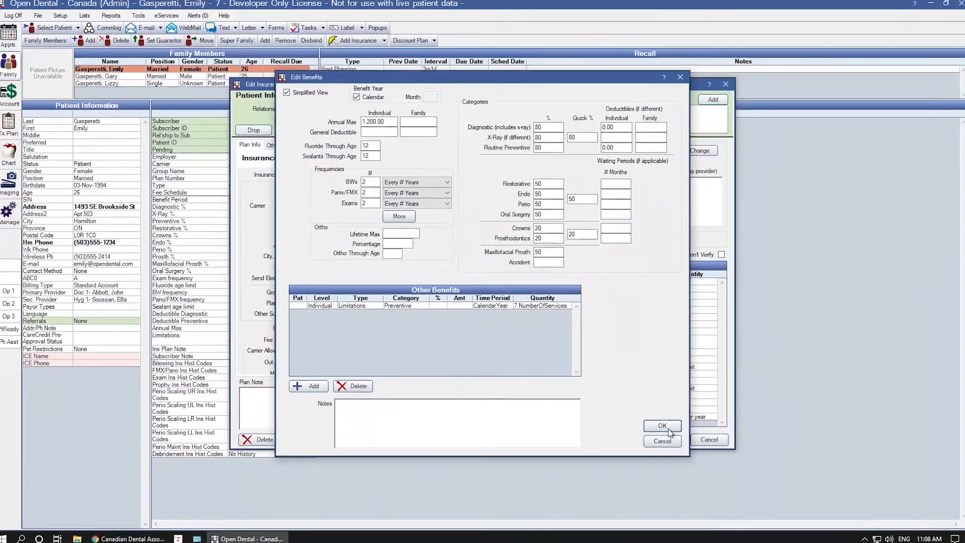
# Save the plan benefits and chart Scaling three units and Scaling two units from the Hygiene procedures.
pyautogui.click(662, 426)
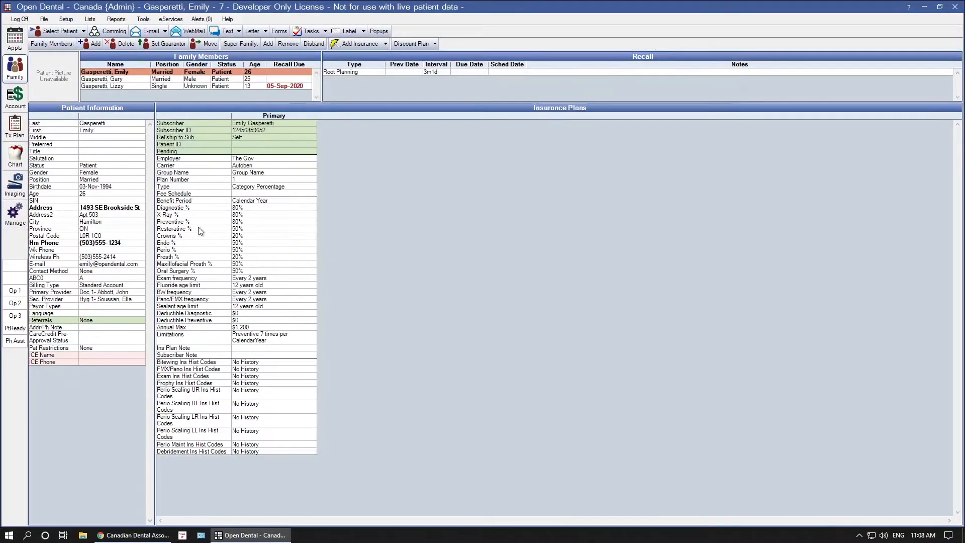
pyautogui.click(14, 155)
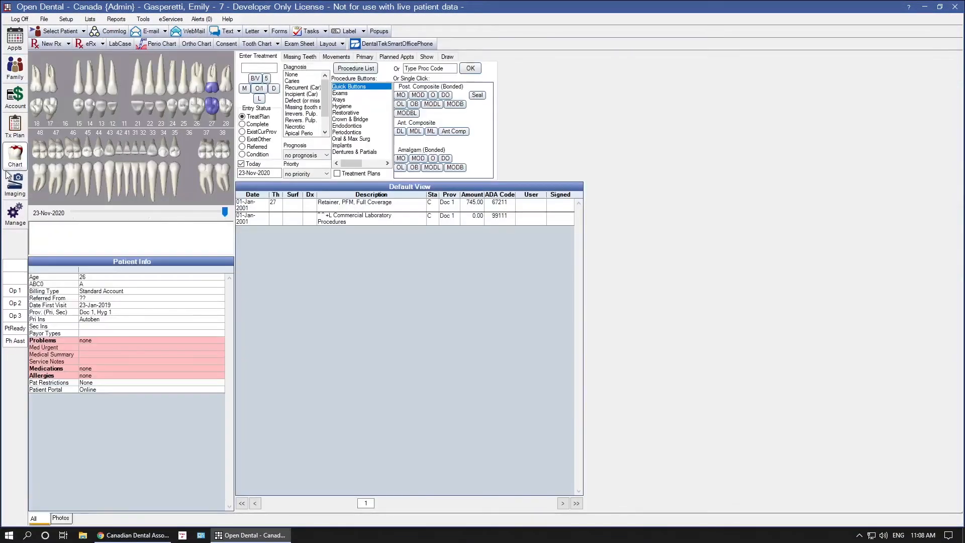
pyautogui.click(342, 106)
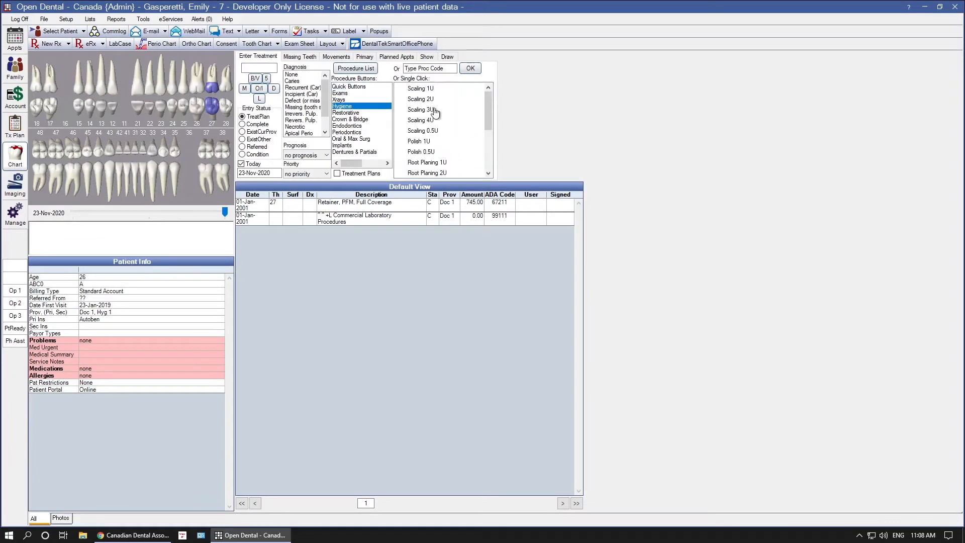
pyautogui.click(420, 109)
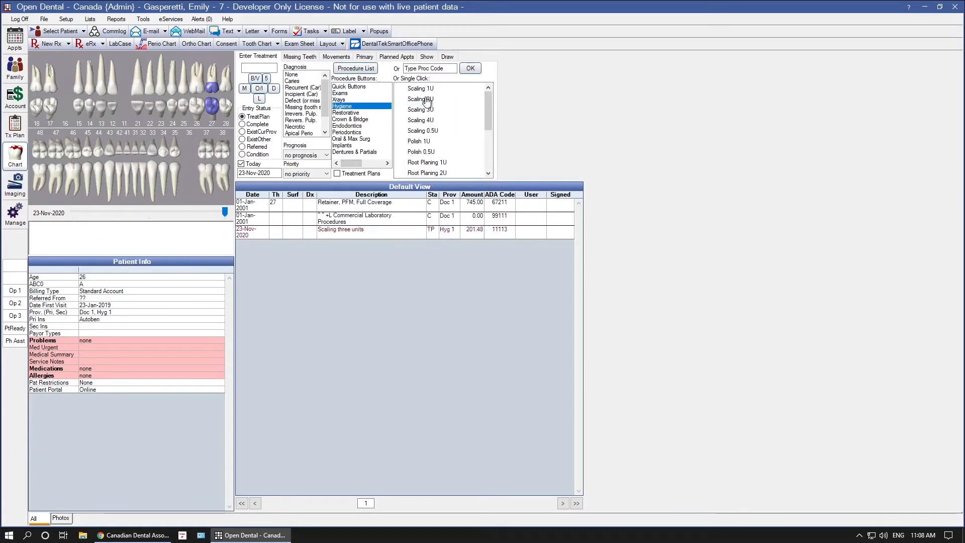
pyautogui.click(421, 100)
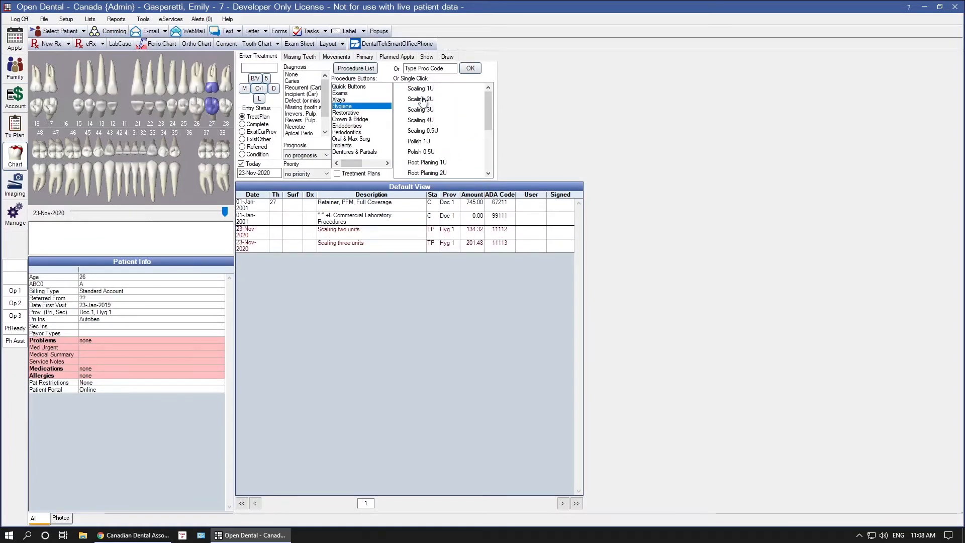
# Show Insurance Remaining from the Tx Plan: $1200 max, $150 used, $1050 remaining.
pyautogui.click(15, 130)
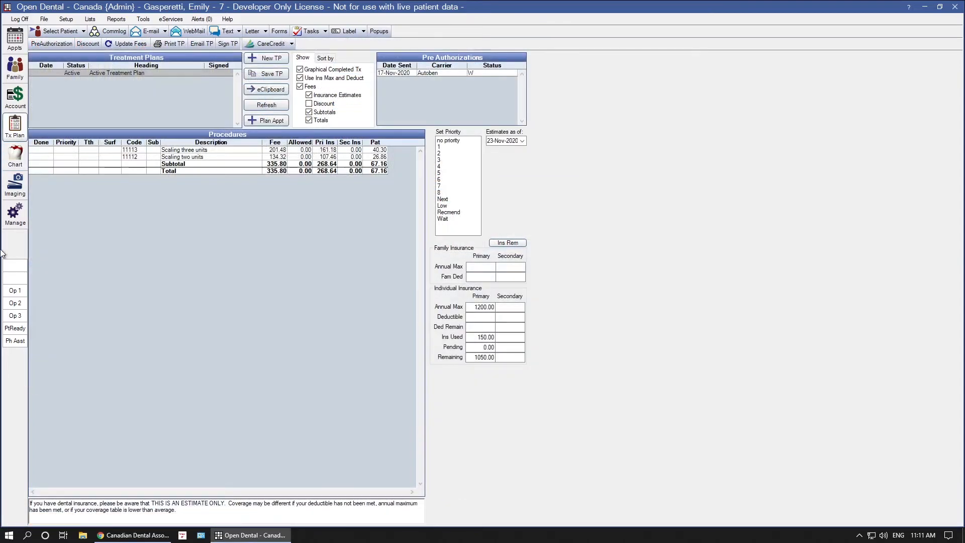
pyautogui.moveTo(560, 246)
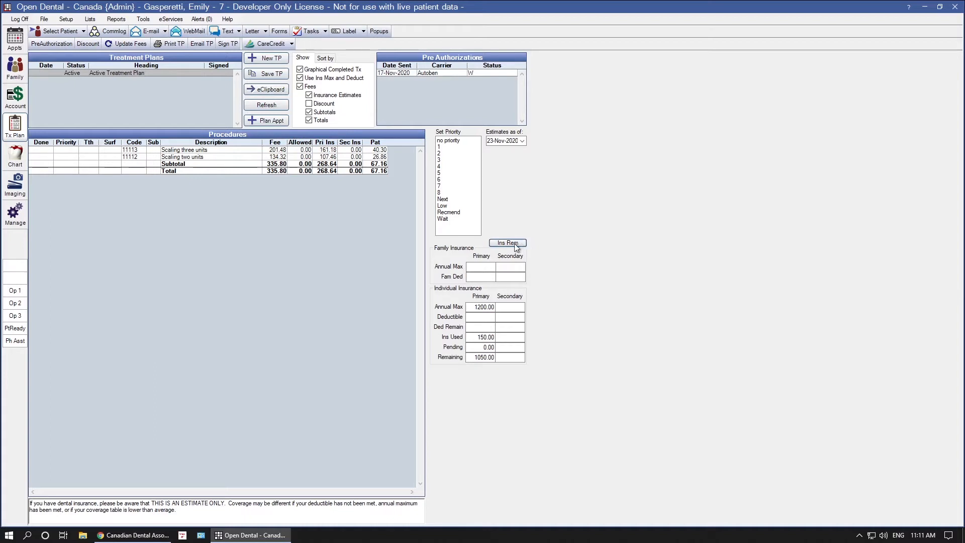
pyautogui.click(507, 243)
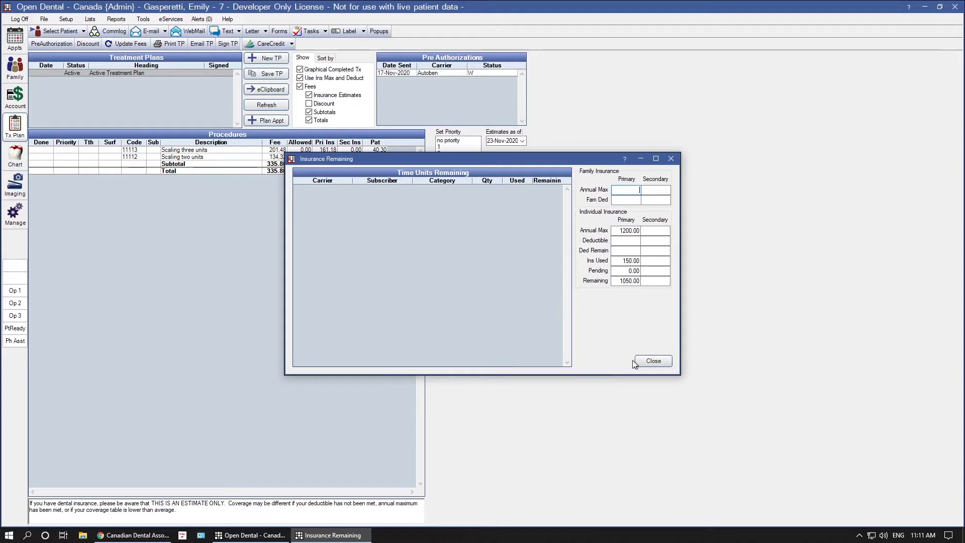
# Complete Scaling three units and recheck Ins Rem: 7 preventive units, 3 used, 4 remaining.
pyautogui.click(653, 361)
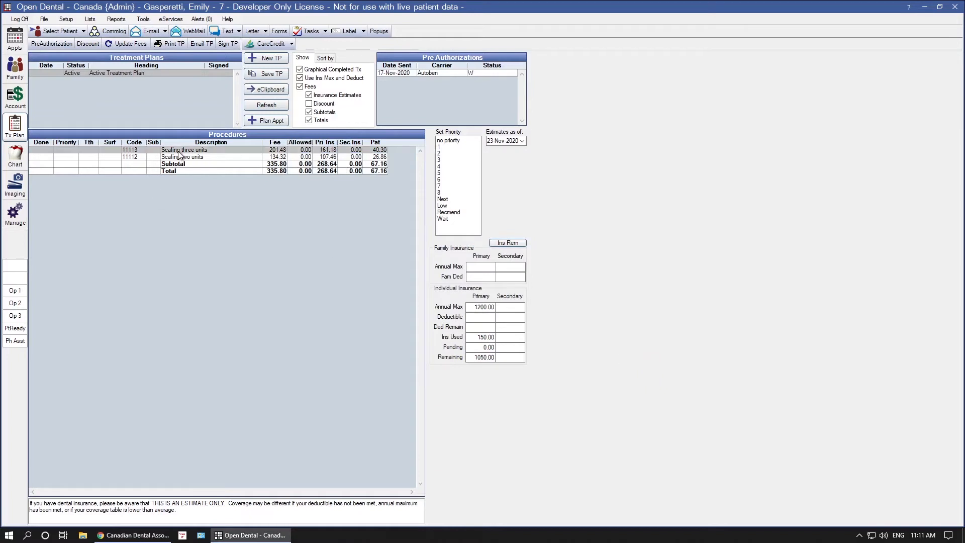
pyautogui.doubleClick(185, 150)
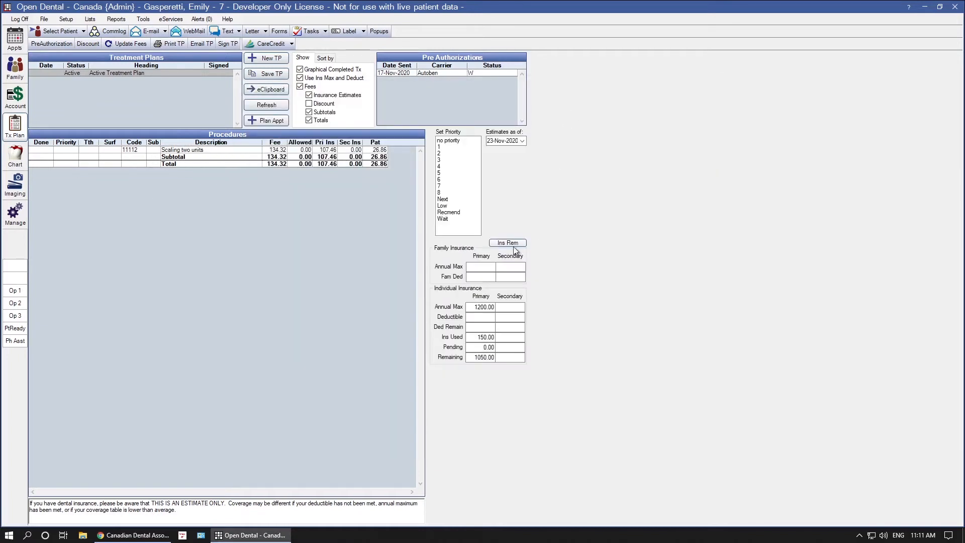
pyautogui.click(506, 243)
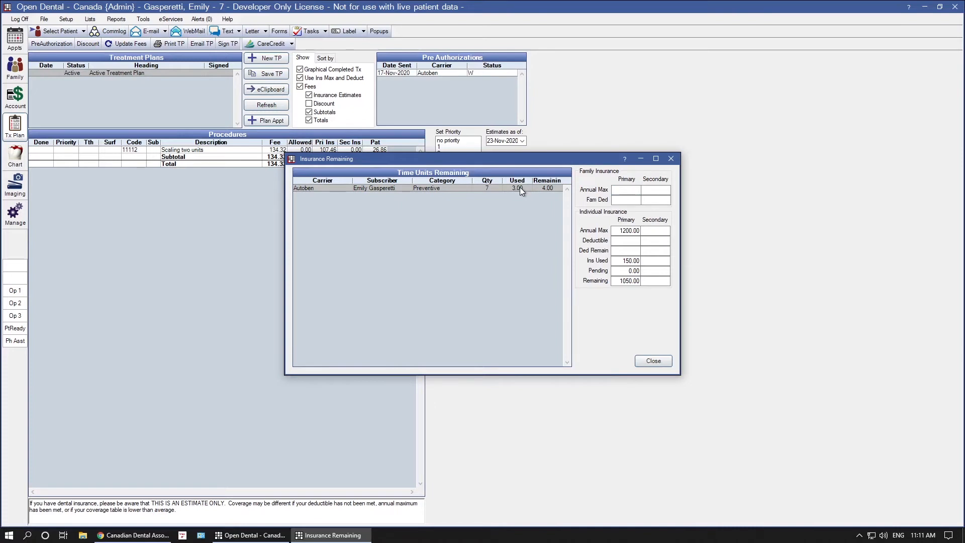
pyautogui.moveTo(487, 194)
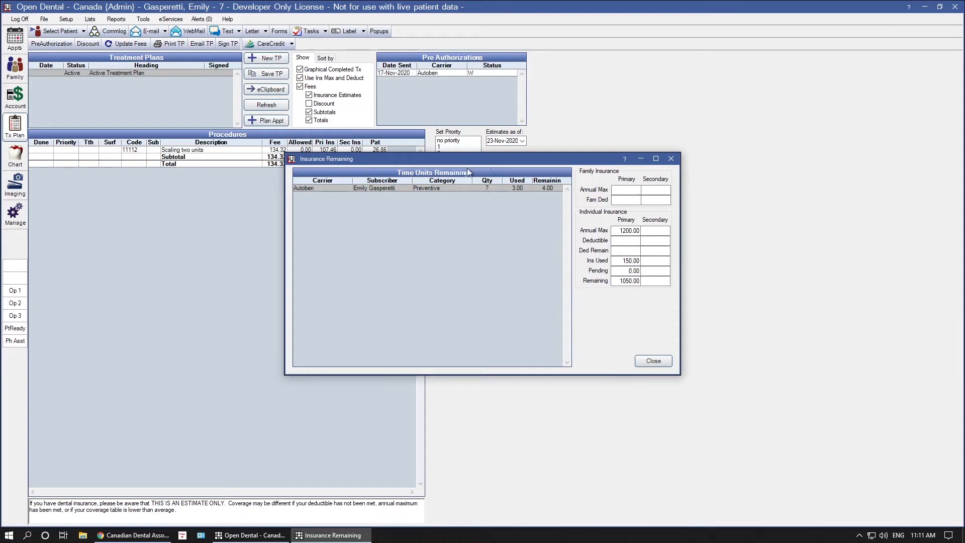
pyautogui.moveTo(528, 175)
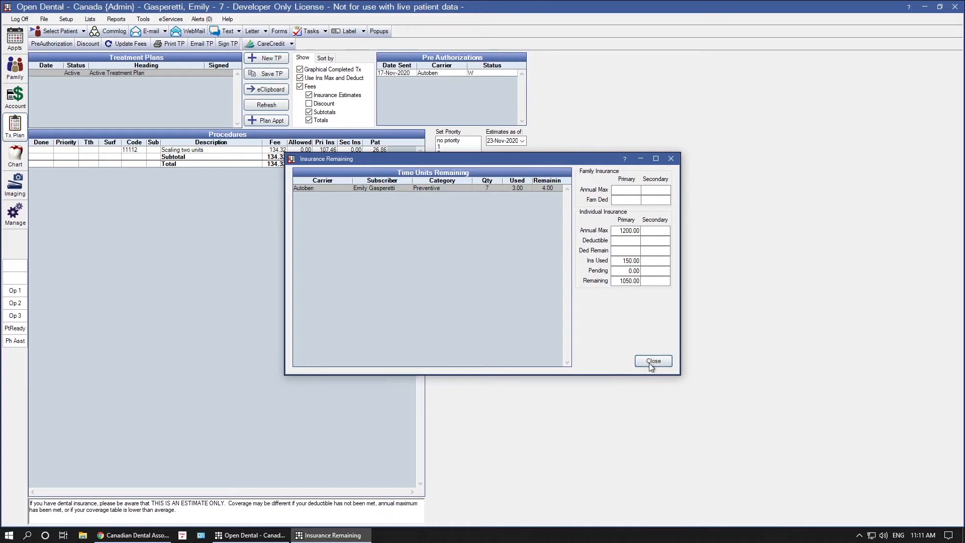
pyautogui.click(651, 361)
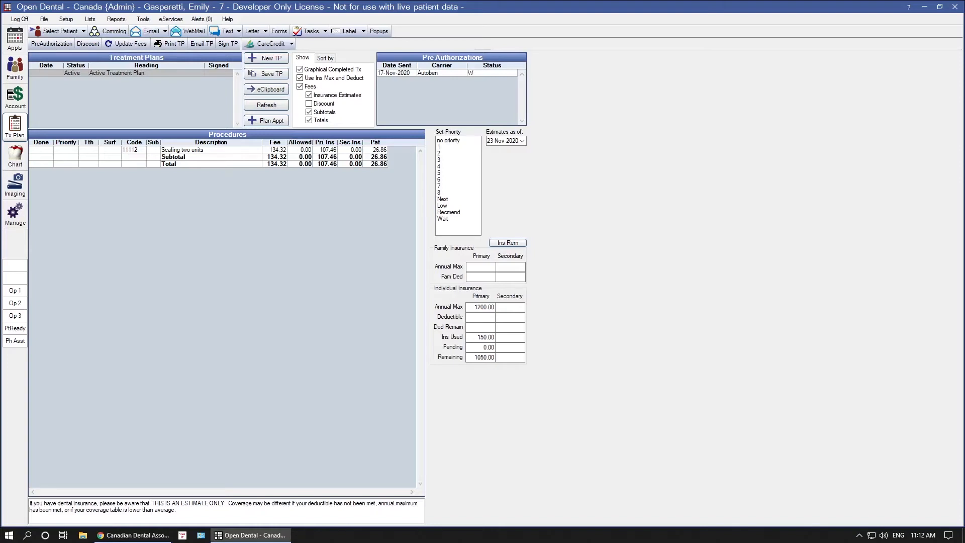
pyautogui.moveTo(528, 277)
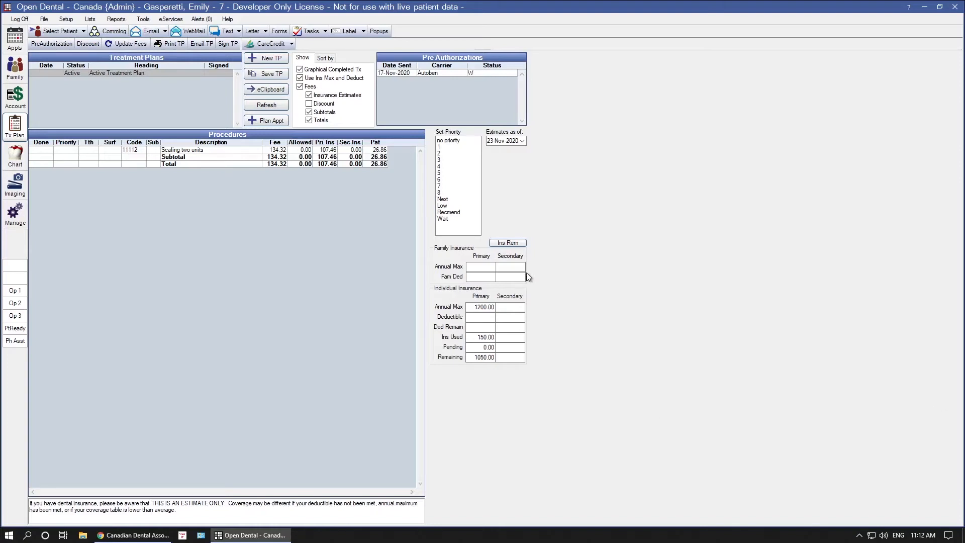
pyautogui.moveTo(226, 317)
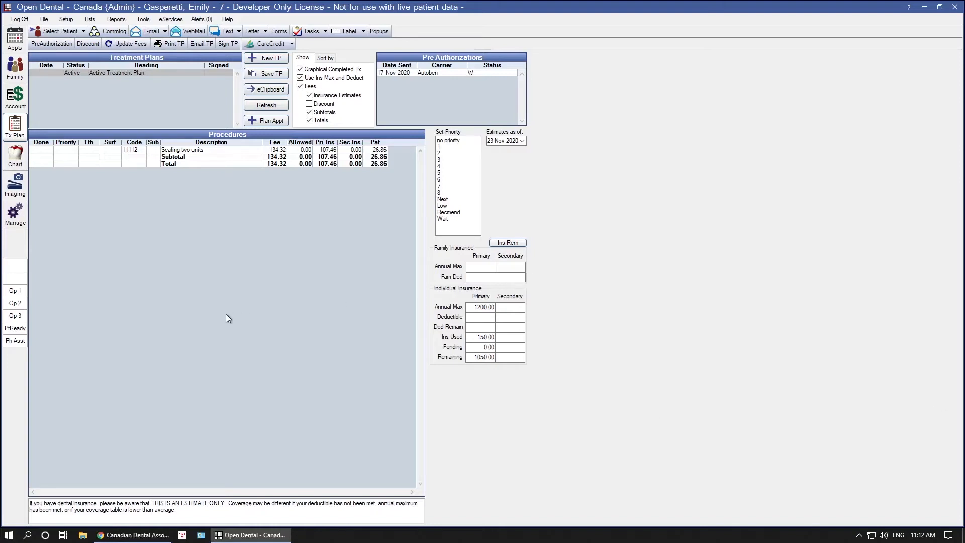
pyautogui.moveTo(187, 309)
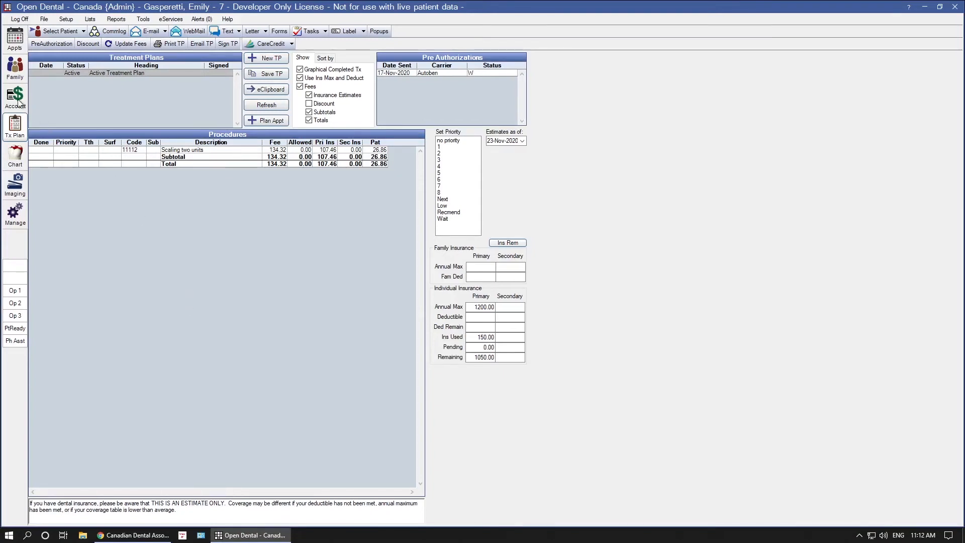
# Review the 201.48 Scaling three units charge in the Account and recheck Ins Rem at 3 of 7 units used.
pyautogui.click(14, 98)
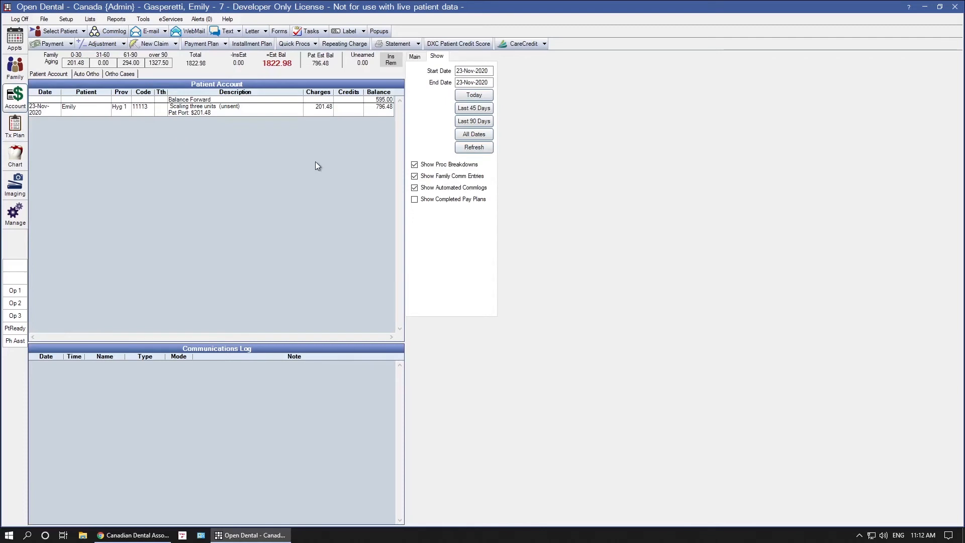
pyautogui.click(390, 59)
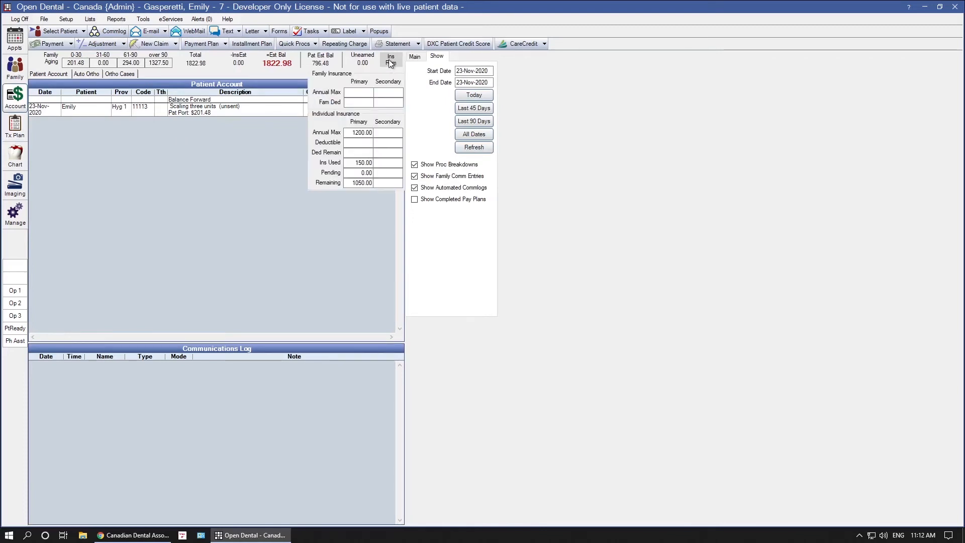
pyautogui.click(390, 59)
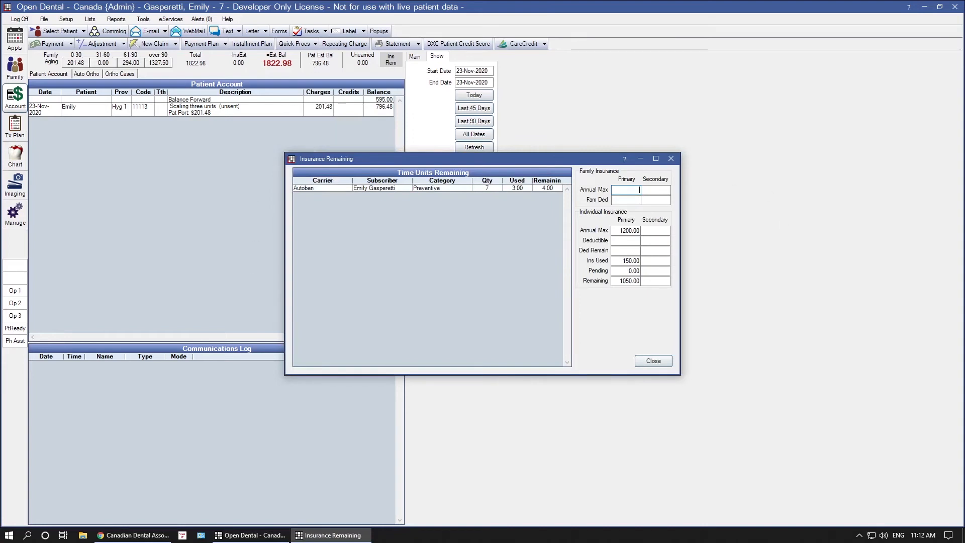
pyautogui.click(652, 361)
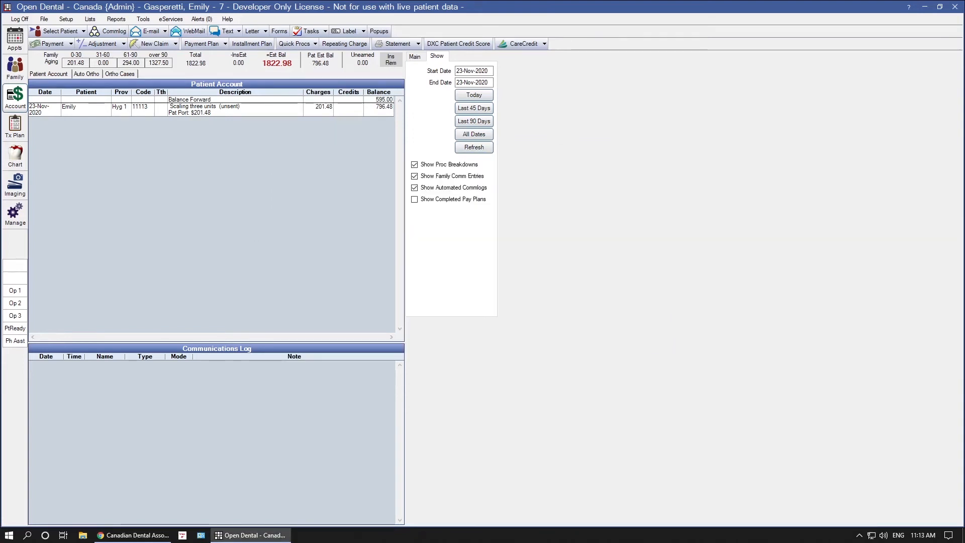